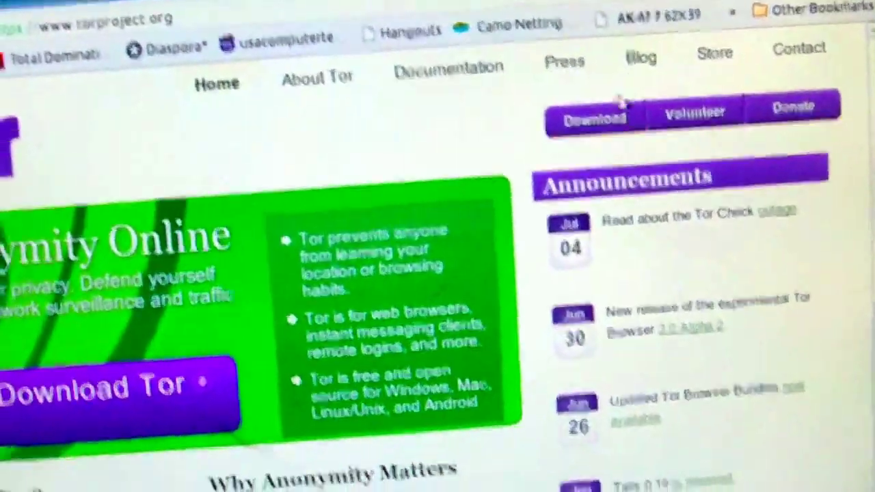
- Confirm Vidalia shows 'Connected to the Tor network!' and hide the control panel
left_click(593, 112)
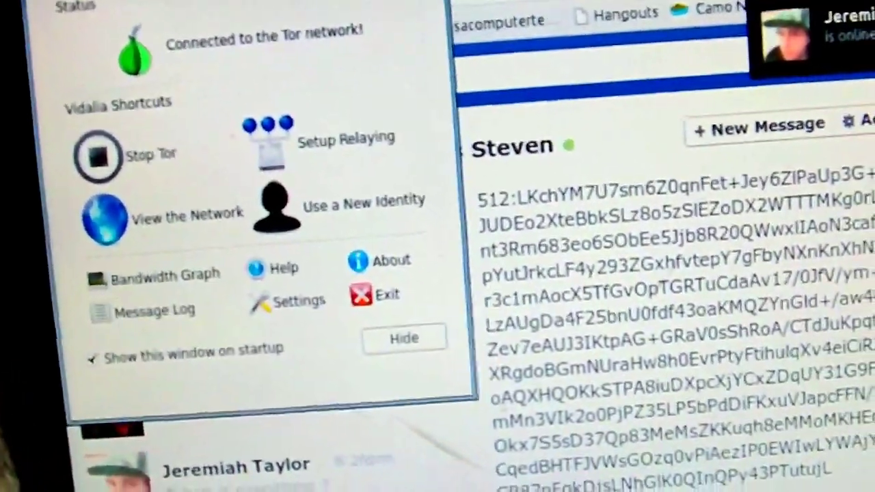
left_click(404, 338)
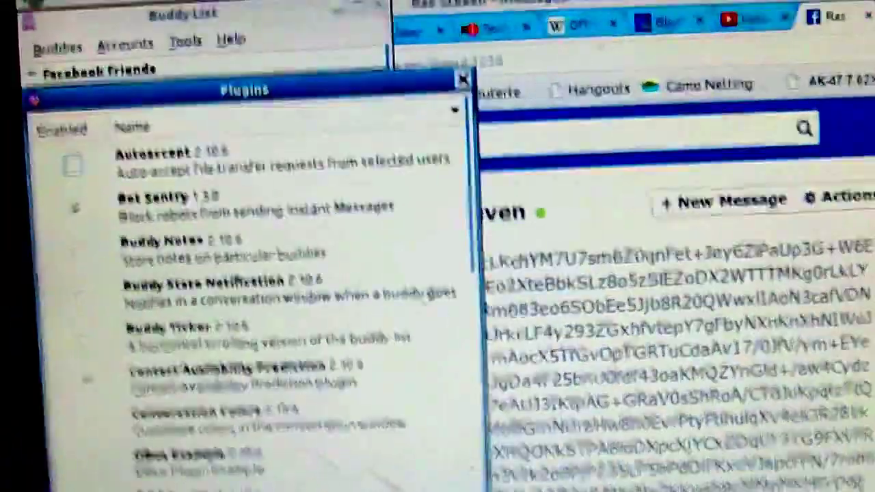
- Scroll down through Pidgin's plugin list
scroll("down", 3)
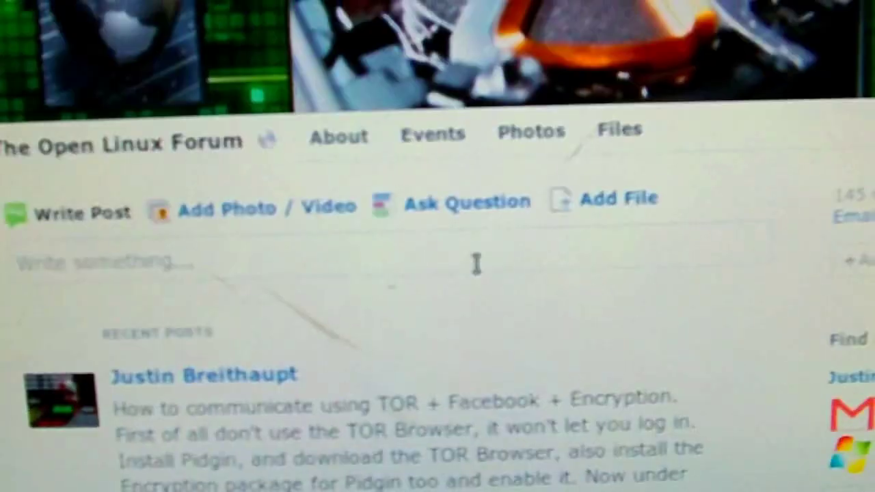
- Scroll down The Open Linux Forum page to the TOR + Facebook + Encryption post
scroll("down", 3)
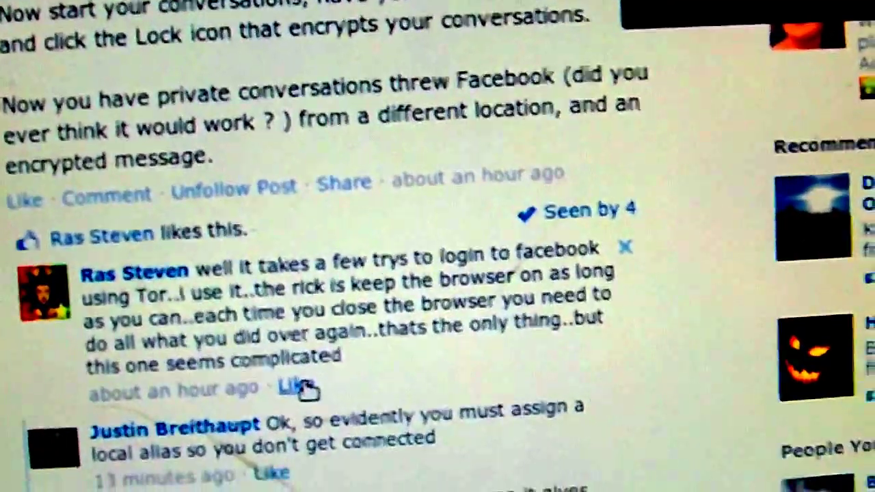
left_click(290, 390)
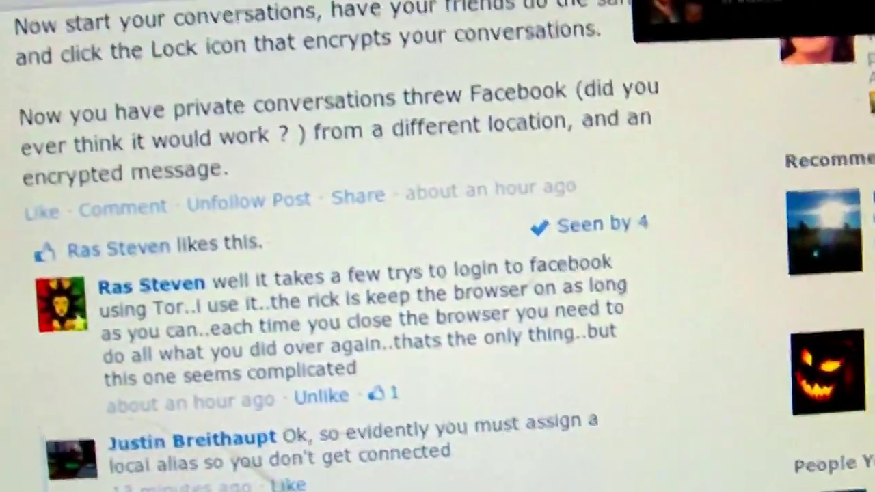
scroll("up", 3)
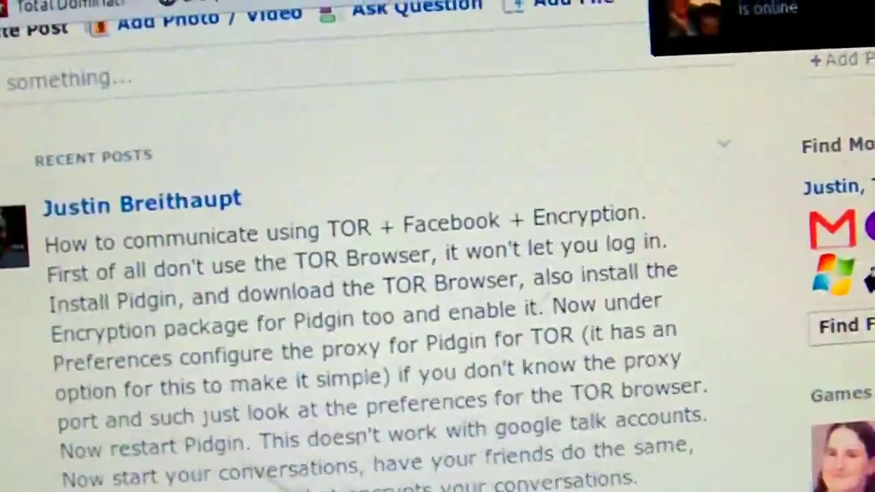